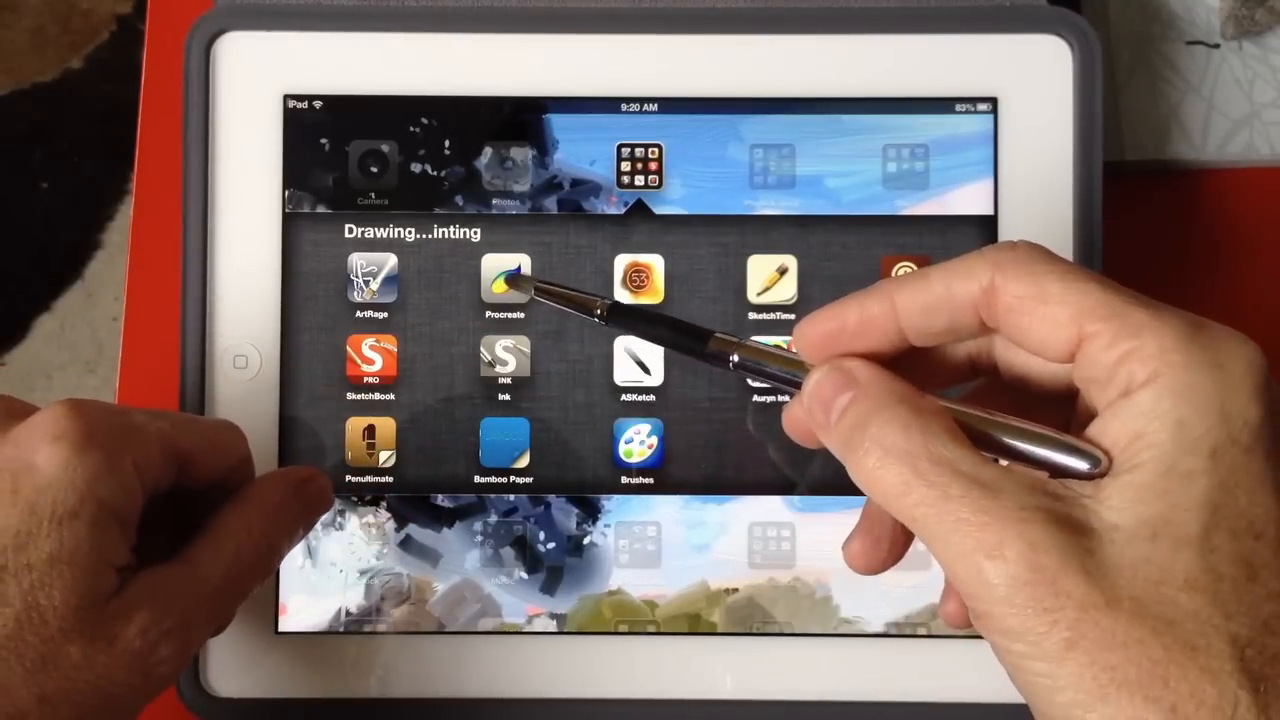
Launch Procreate from the Drawing folder to open the blue 2013 sketch.
{"action": "left_click", "coordinate": [505, 283]}
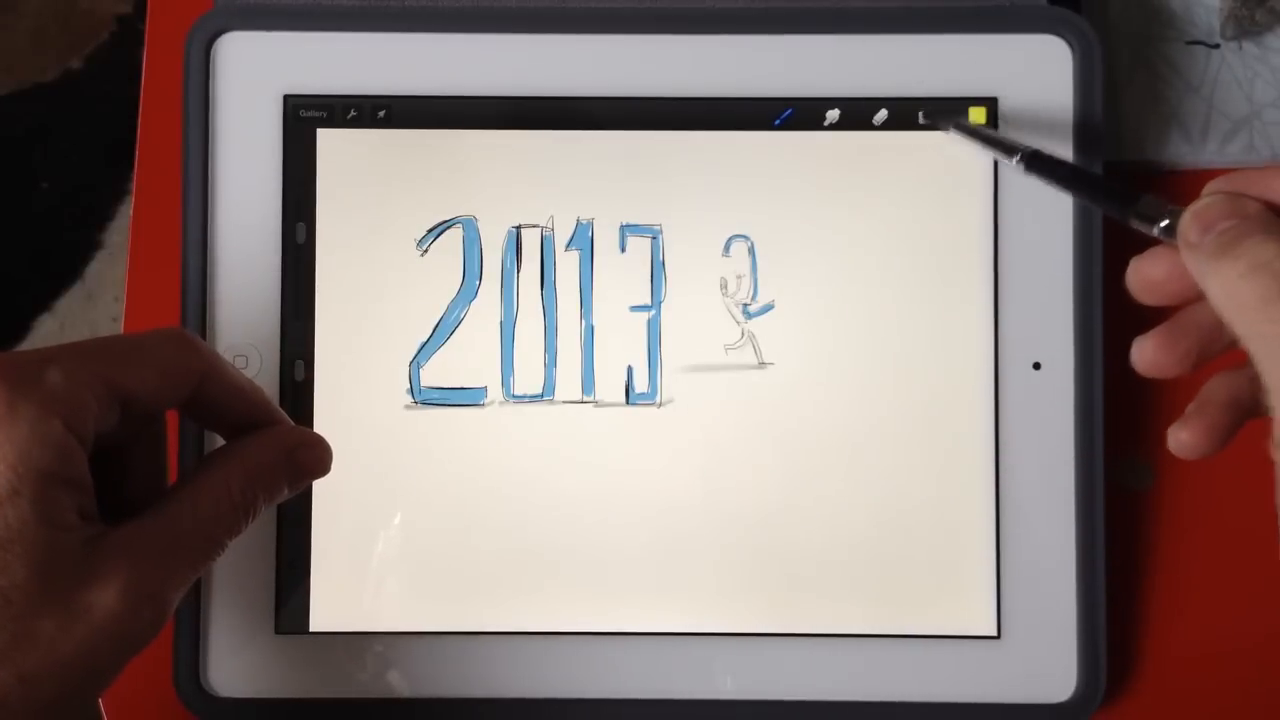
Show the Layers panel listing the lettering, figure and Background layers.
{"action": "left_click", "coordinate": [925, 113]}
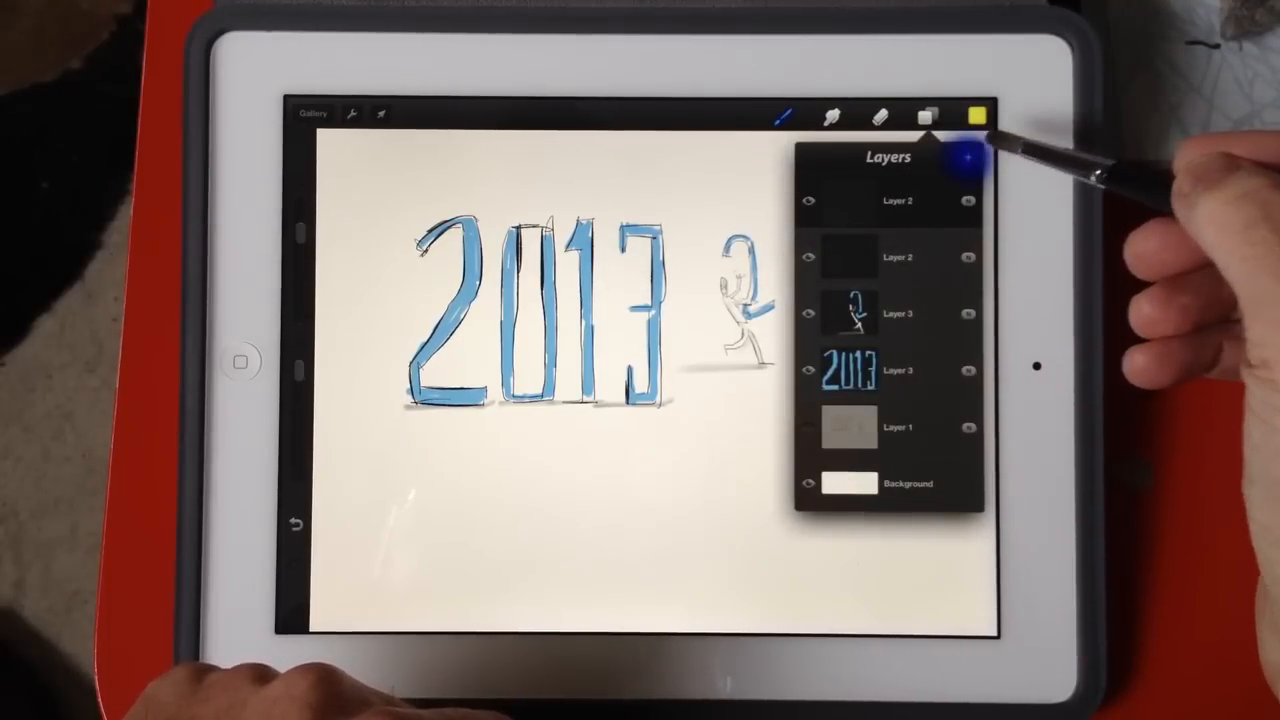
Add Layer 6 on top and paint a wide yellow band across the canvas.
{"action": "left_click", "coordinate": [968, 157]}
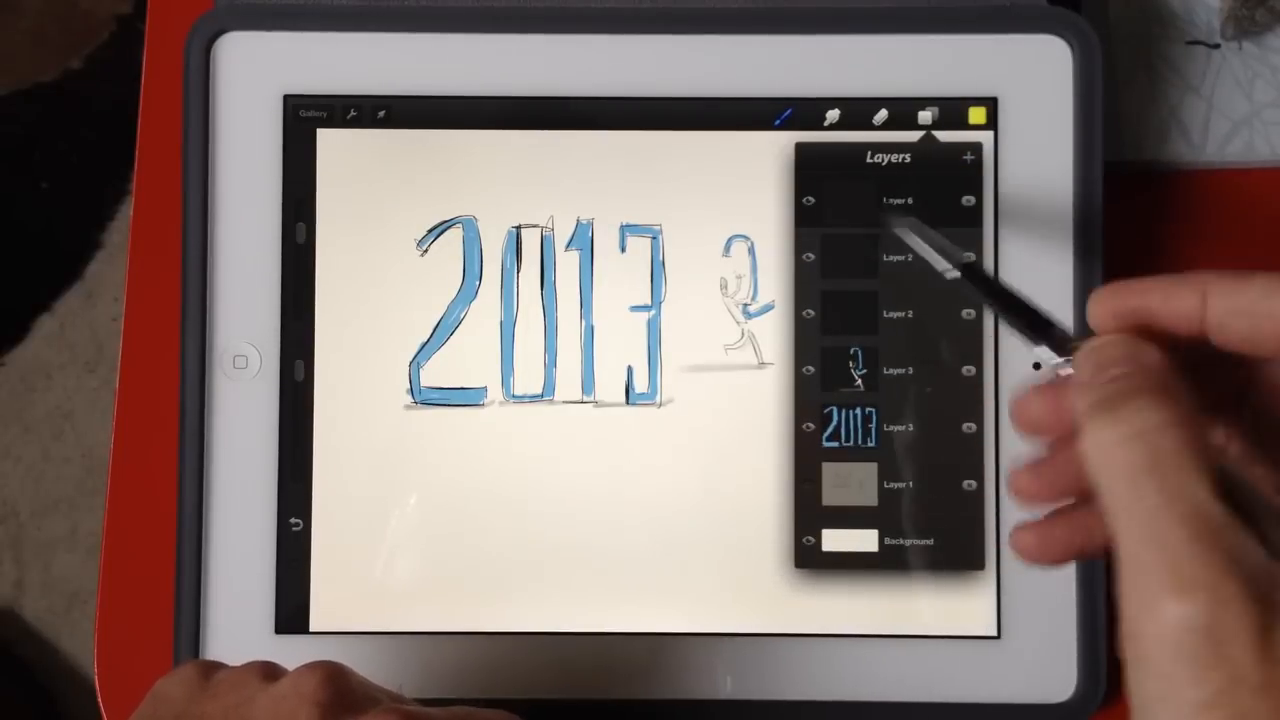
{"action": "left_click", "coordinate": [888, 201]}
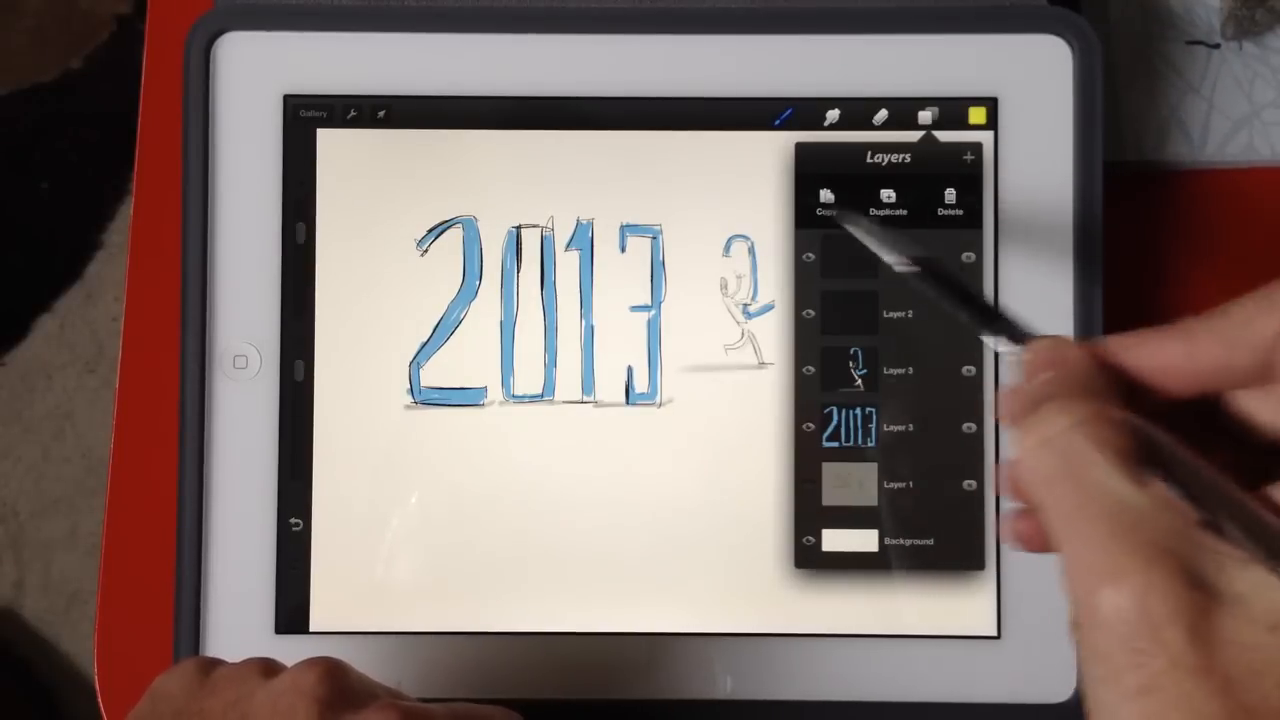
{"action": "left_click", "coordinate": [887, 200]}
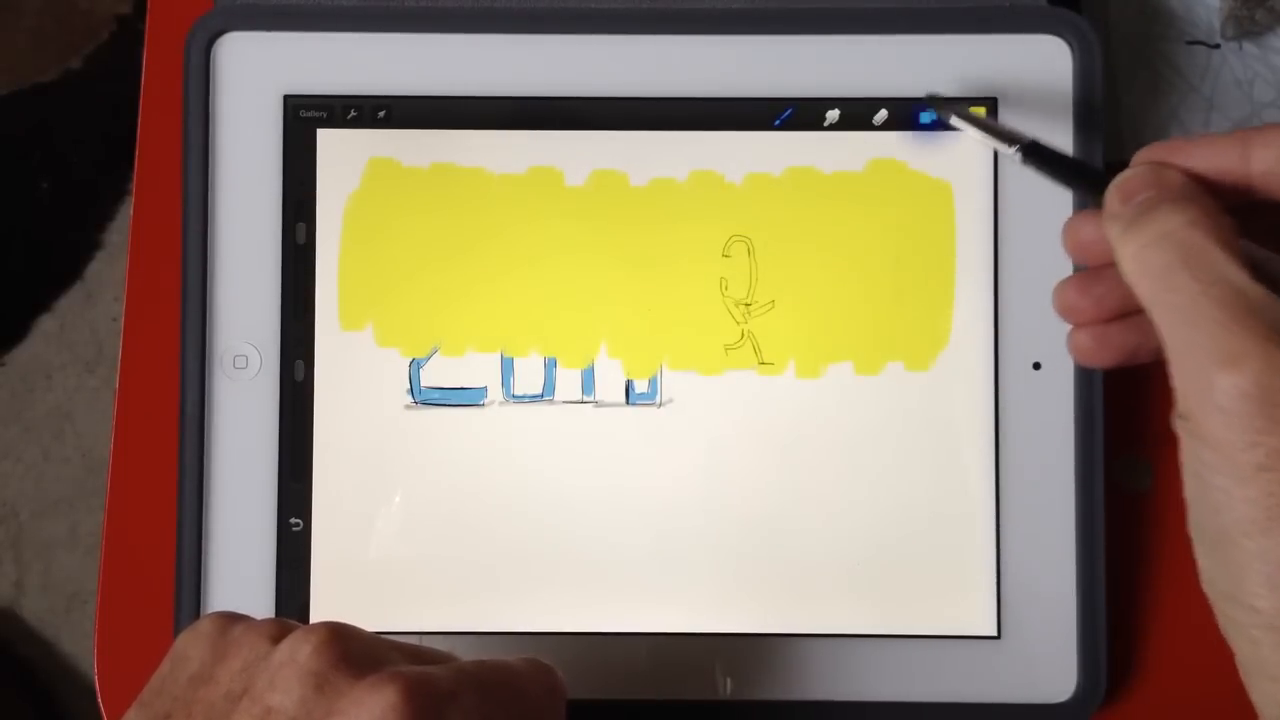
Lower the yellow layer's opacity so the 2013 drawing shows through.
{"action": "left_click", "coordinate": [927, 115]}
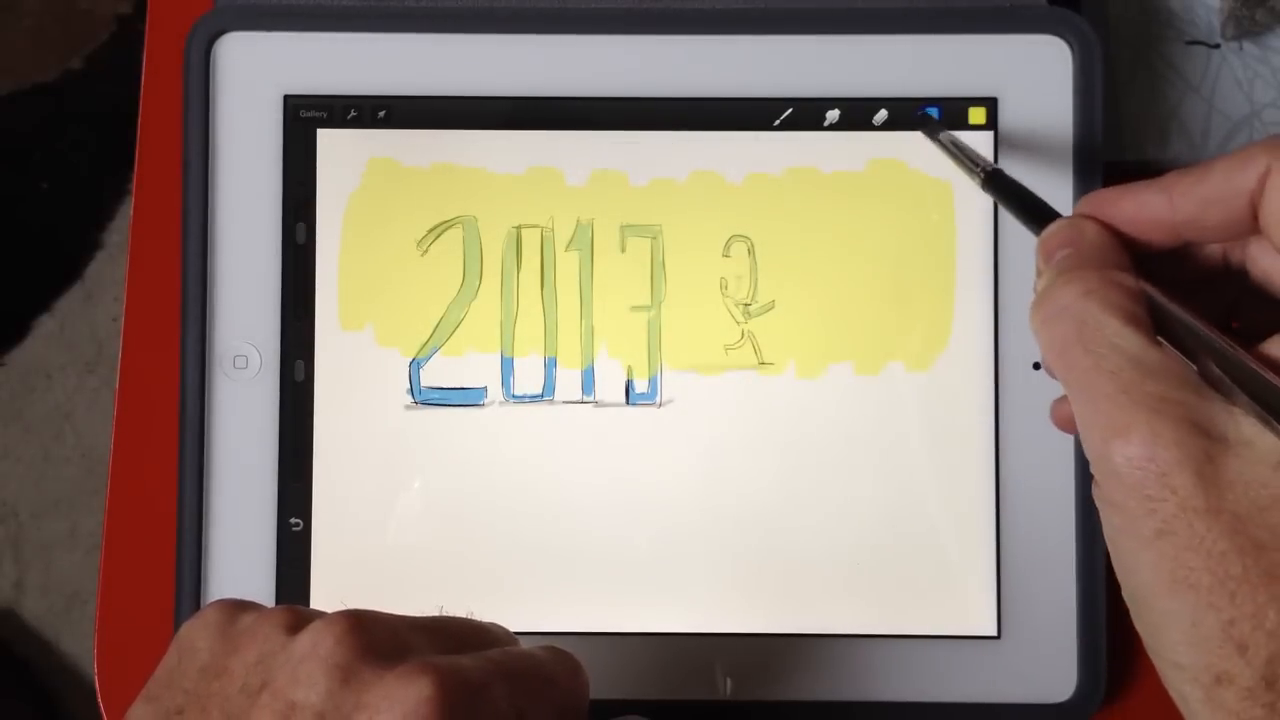
{"action": "left_click", "coordinate": [930, 113]}
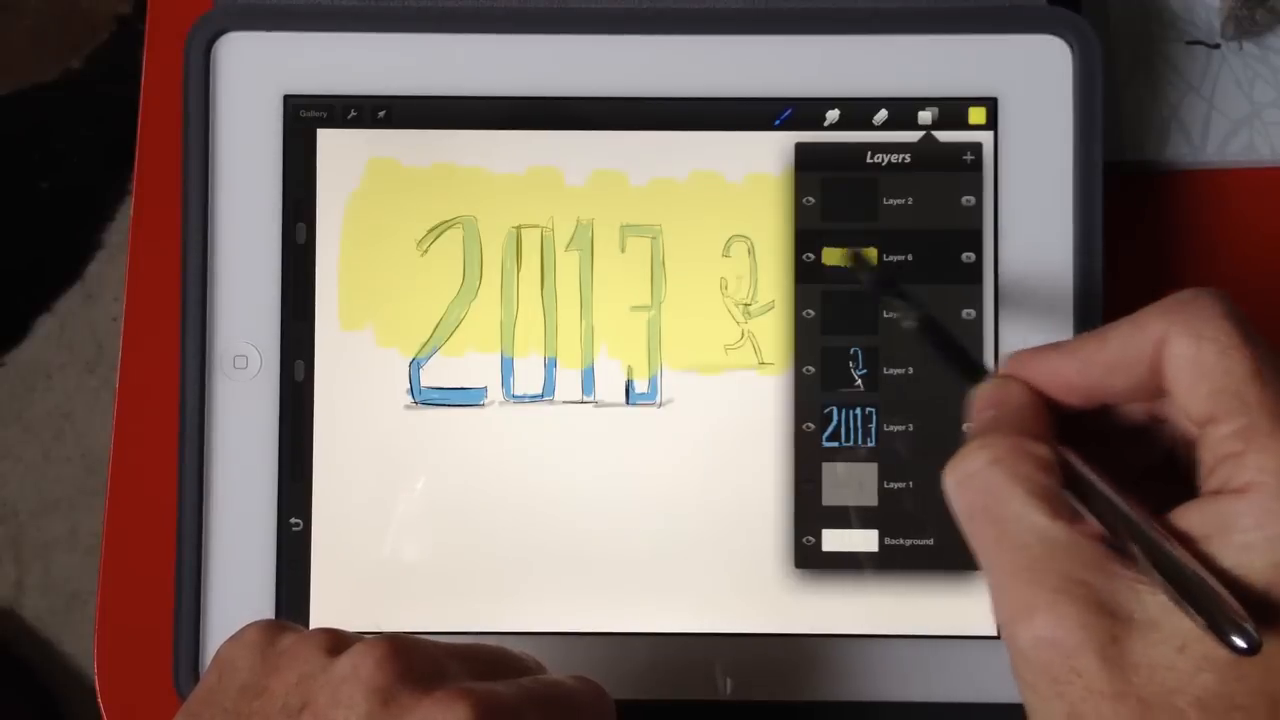
Delete yellow Layer 6 and hide the dark outline layer.
{"action": "left_click", "coordinate": [806, 258]}
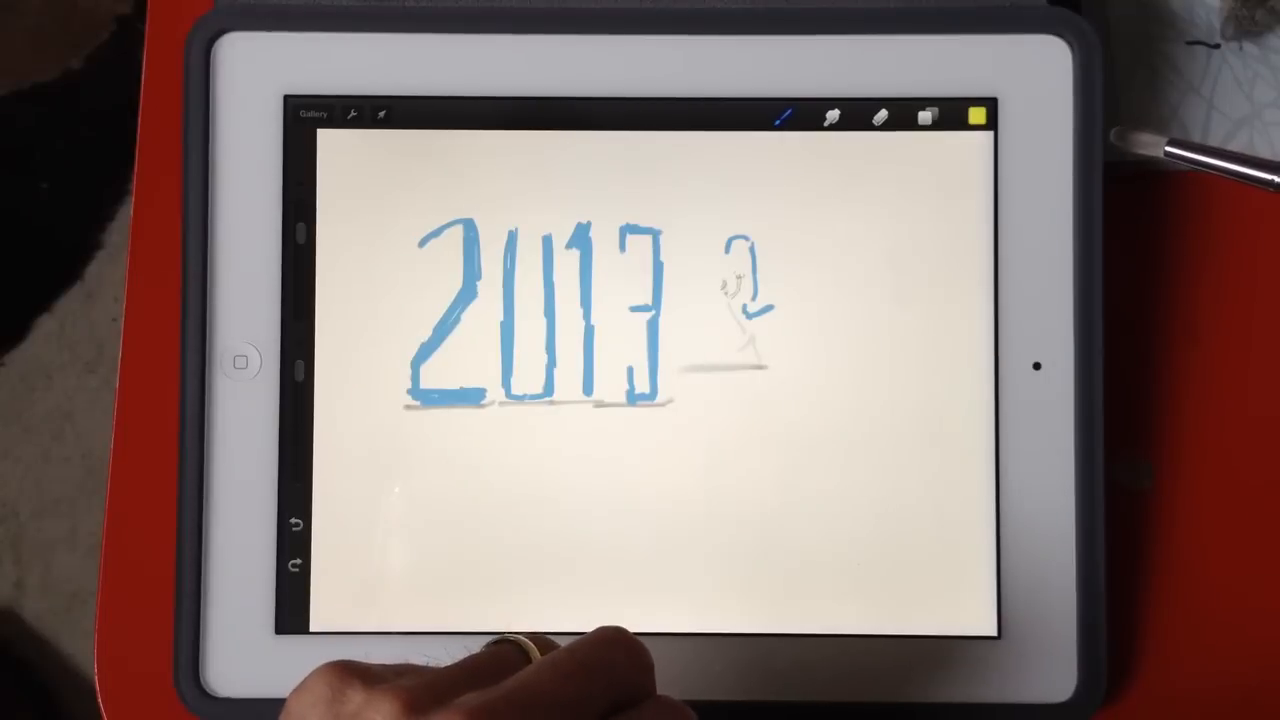
Restore the hidden outline layer and undo a trial layer merge.
{"action": "left_click", "coordinate": [925, 115]}
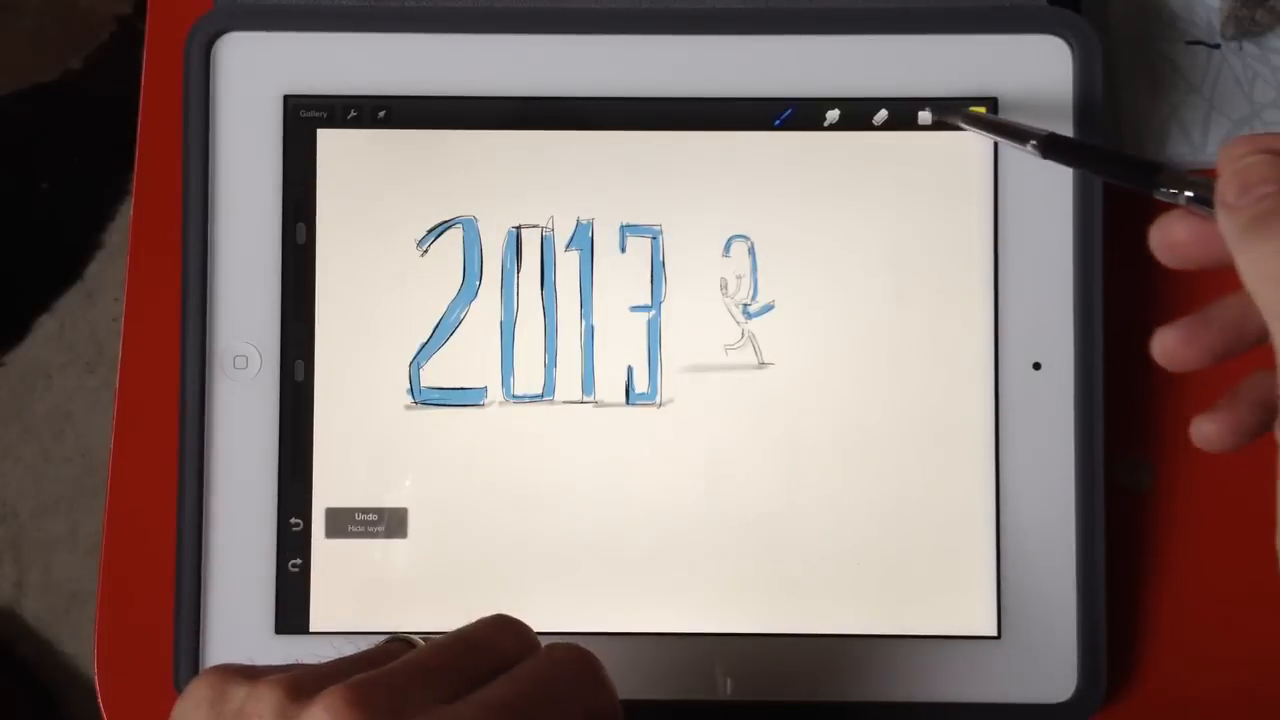
{"action": "left_click", "coordinate": [924, 116]}
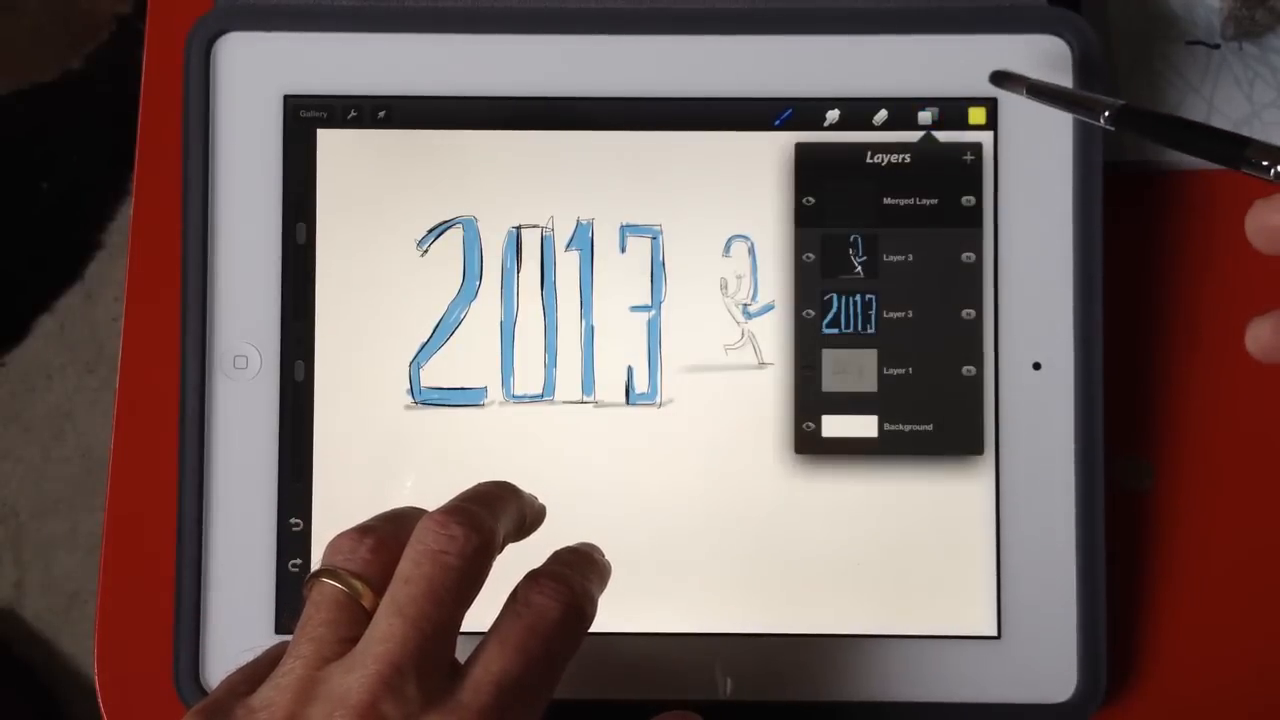
{"action": "left_click", "coordinate": [927, 113]}
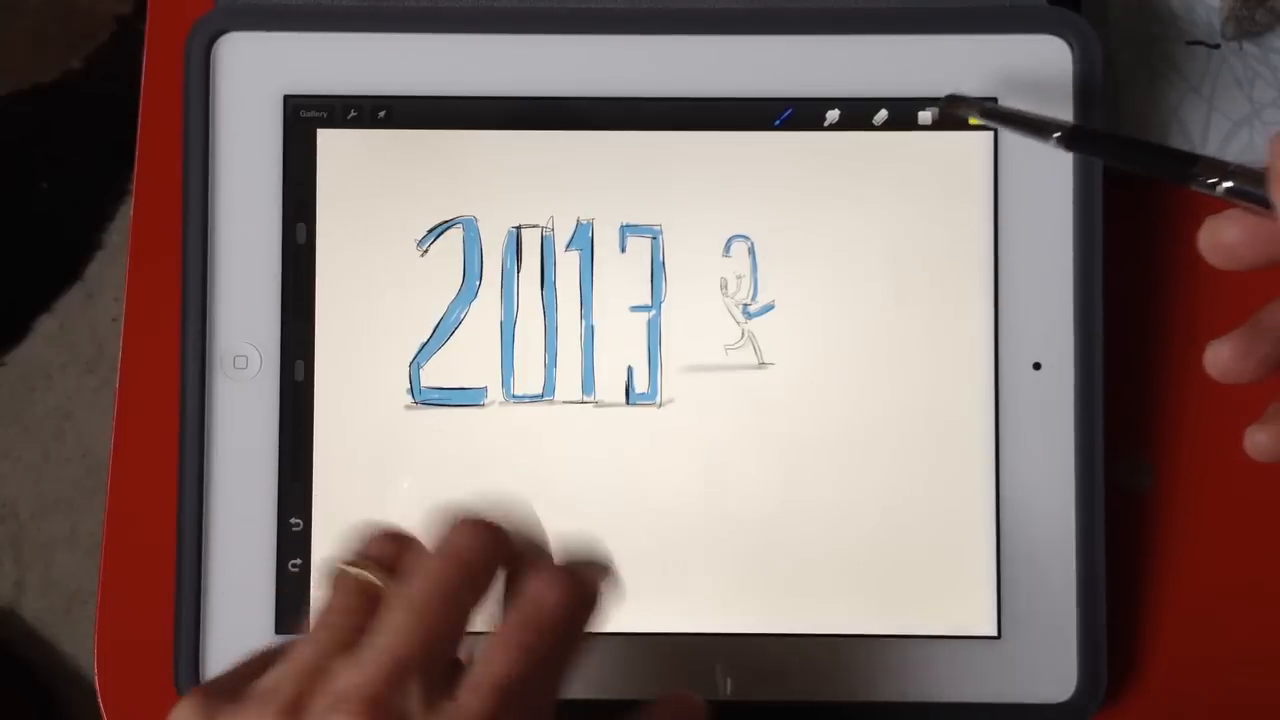
{"action": "left_click", "coordinate": [926, 114]}
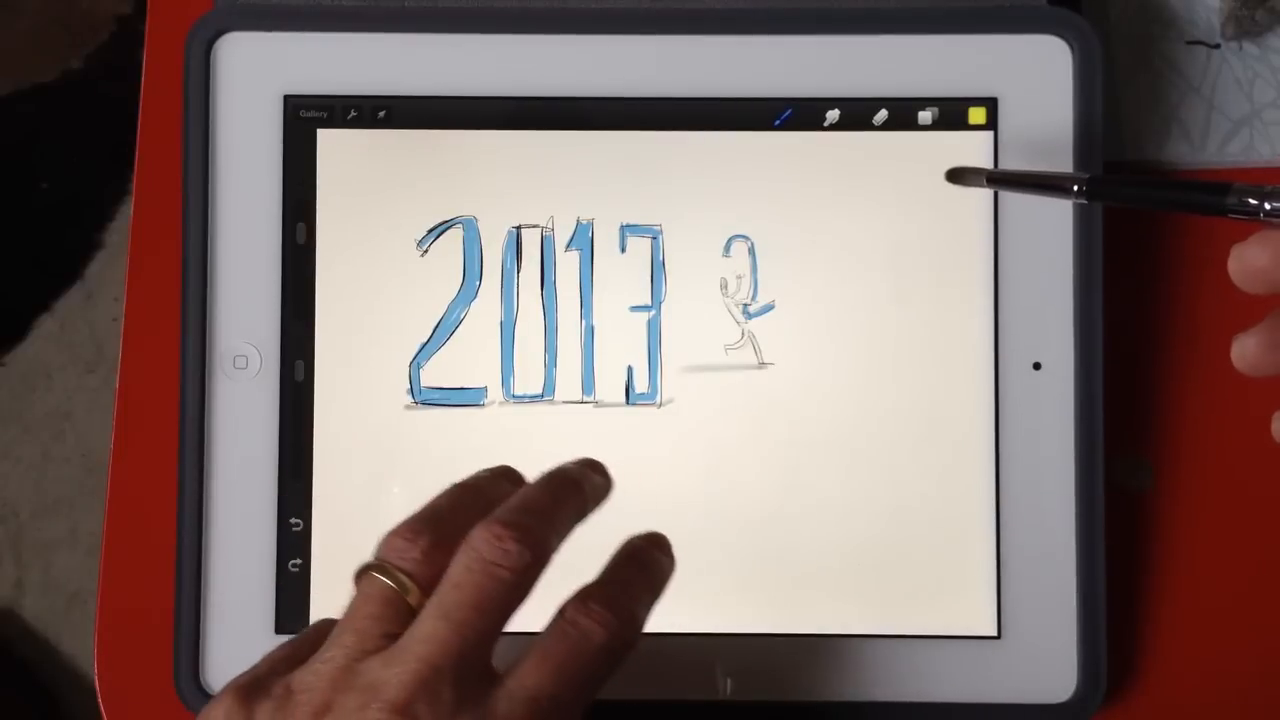
{"action": "left_click", "coordinate": [924, 115]}
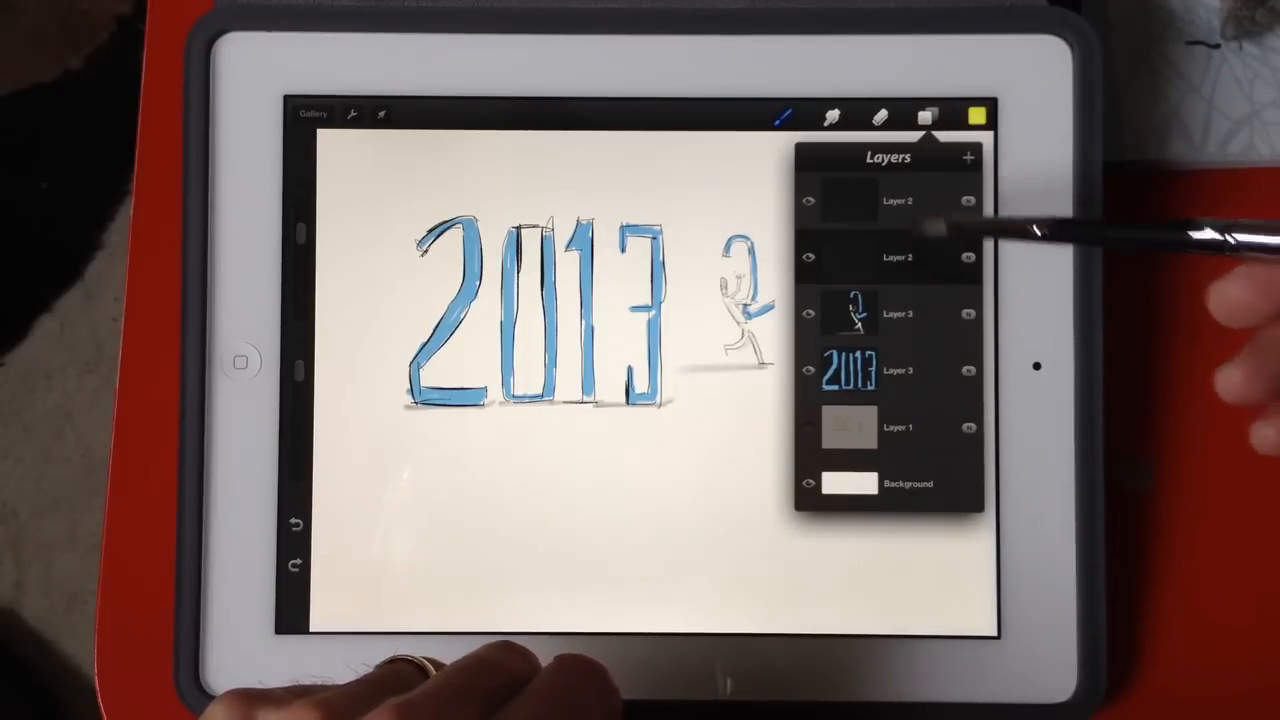
{"action": "left_click", "coordinate": [926, 115]}
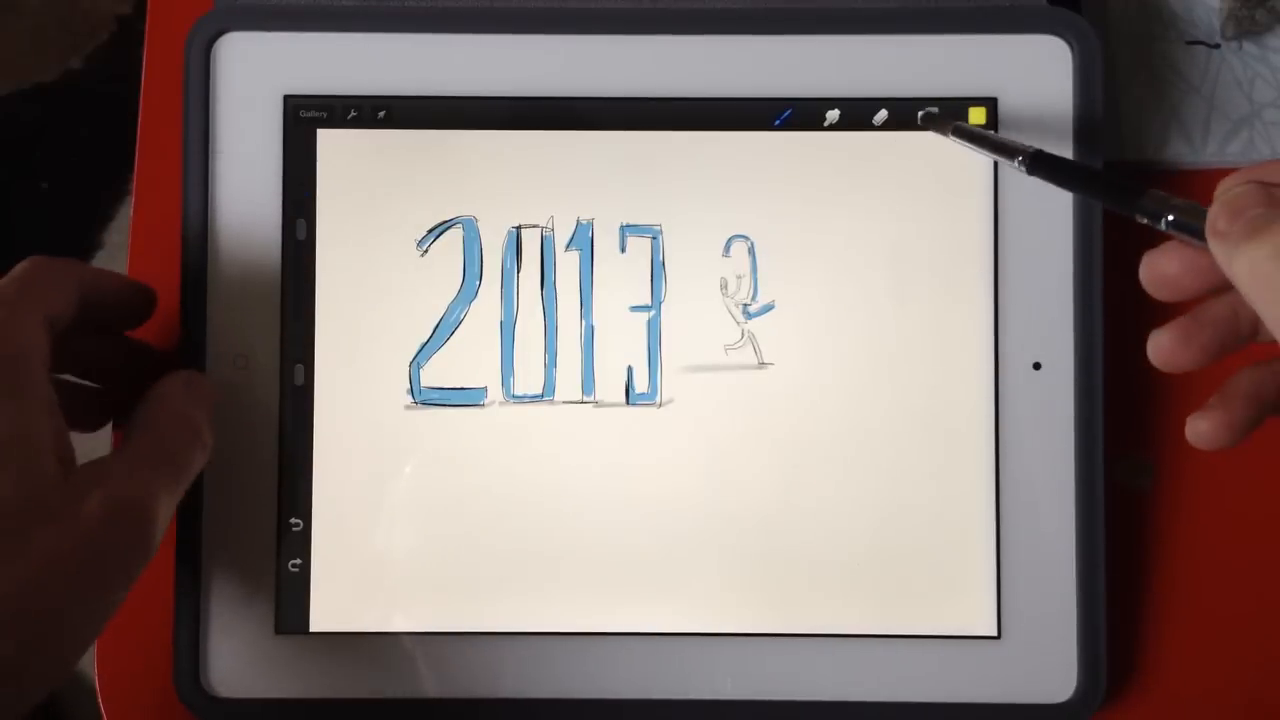
Merge the sketch layers into two Merged Layers and select the Background colour.
{"action": "left_click", "coordinate": [925, 113]}
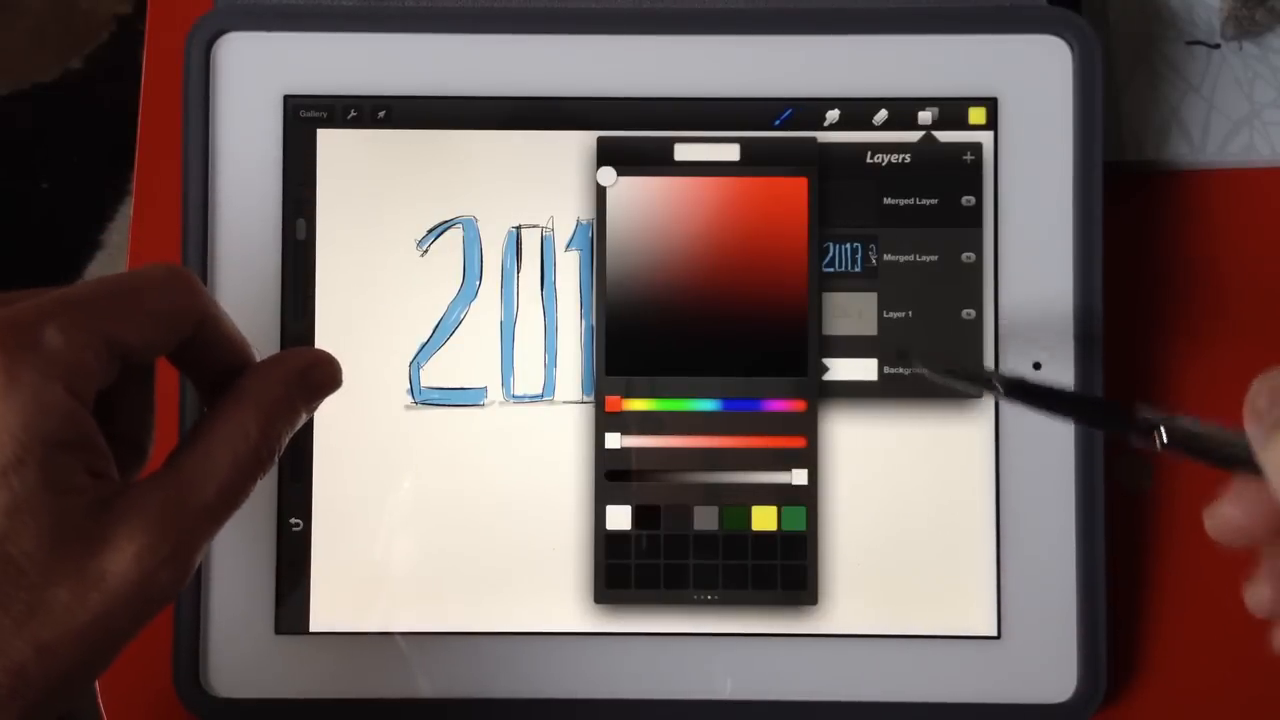
Try yellow and dark Background colours, then set the Background back to white.
{"action": "left_click", "coordinate": [763, 516]}
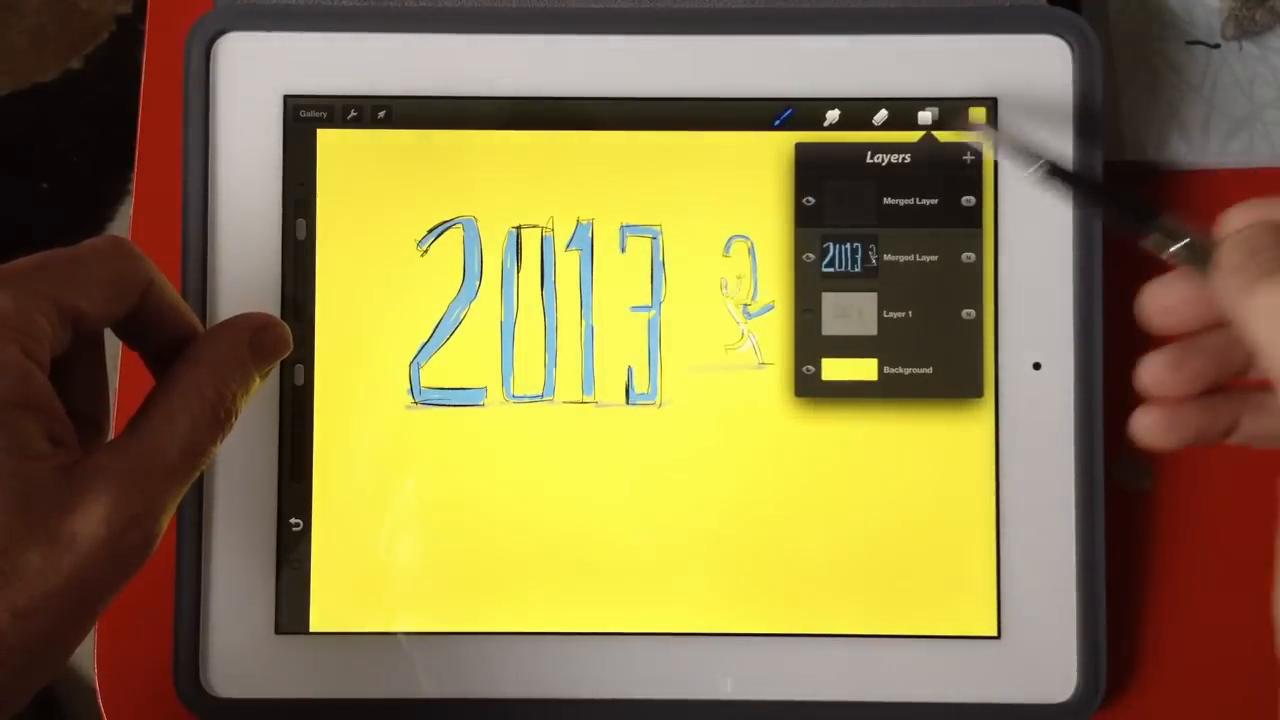
{"action": "left_click", "coordinate": [924, 115]}
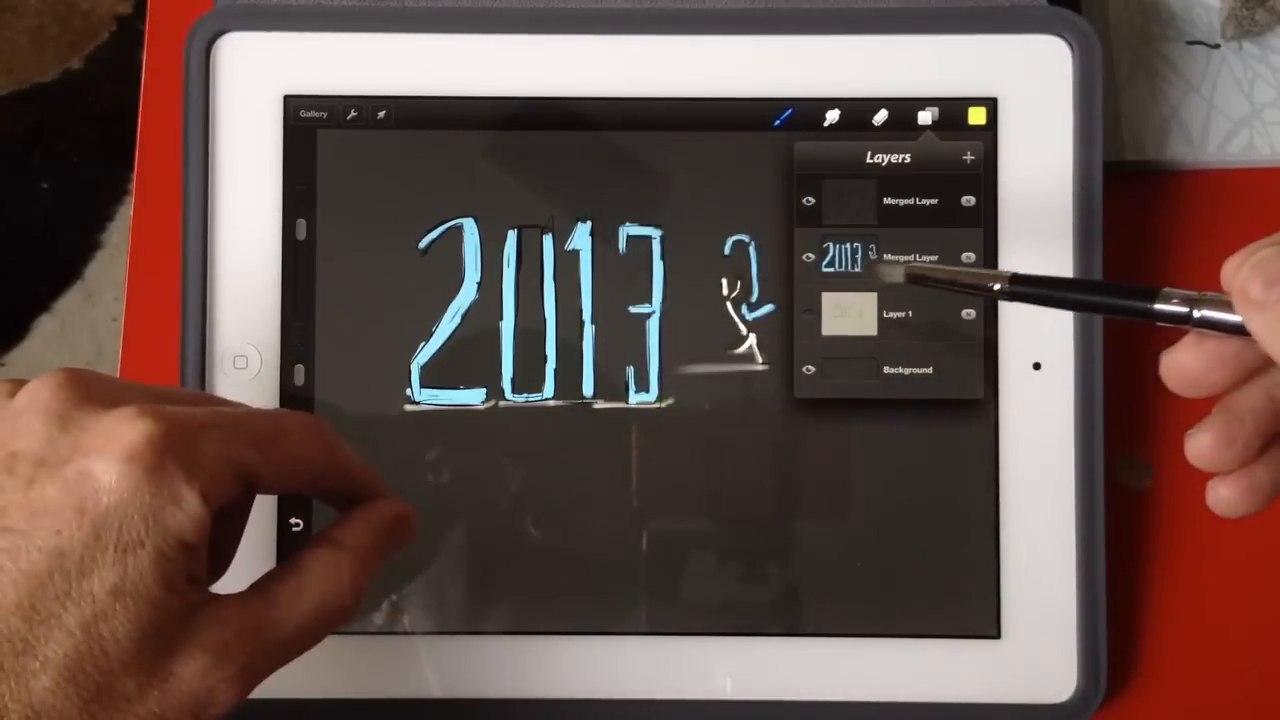
{"action": "left_click", "coordinate": [926, 114]}
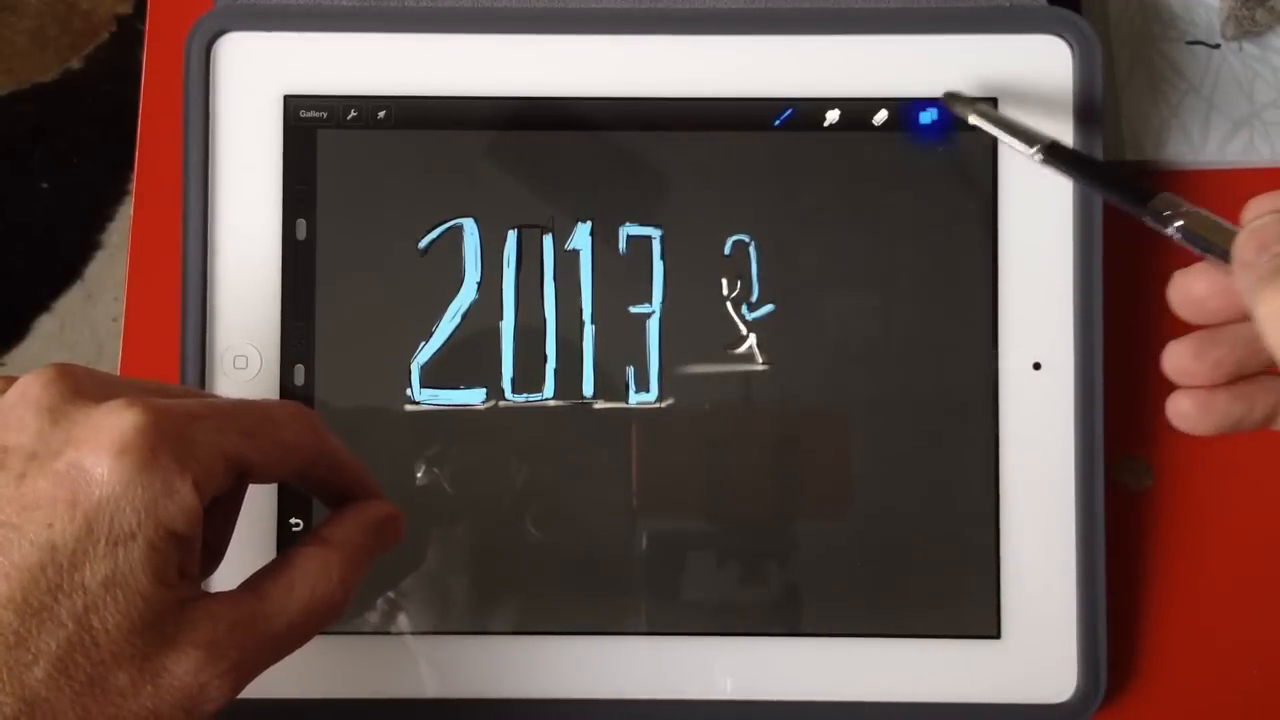
{"action": "left_click", "coordinate": [978, 116]}
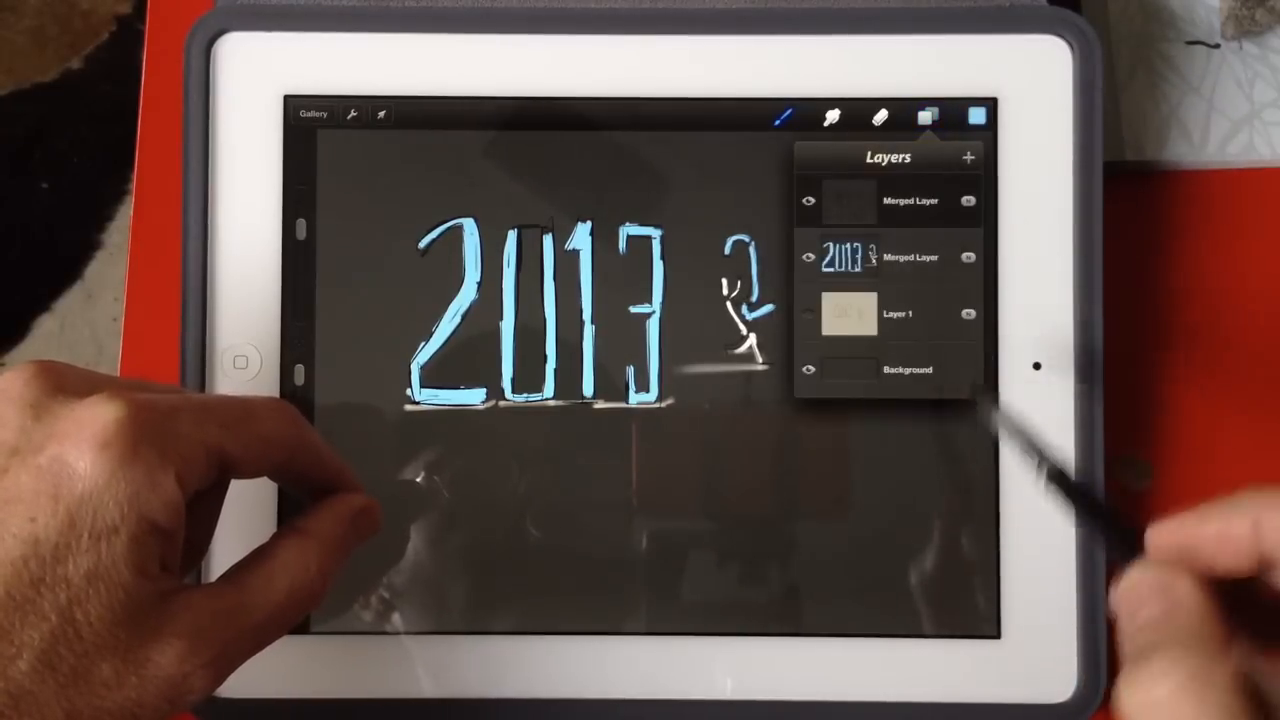
{"action": "left_click", "coordinate": [978, 114]}
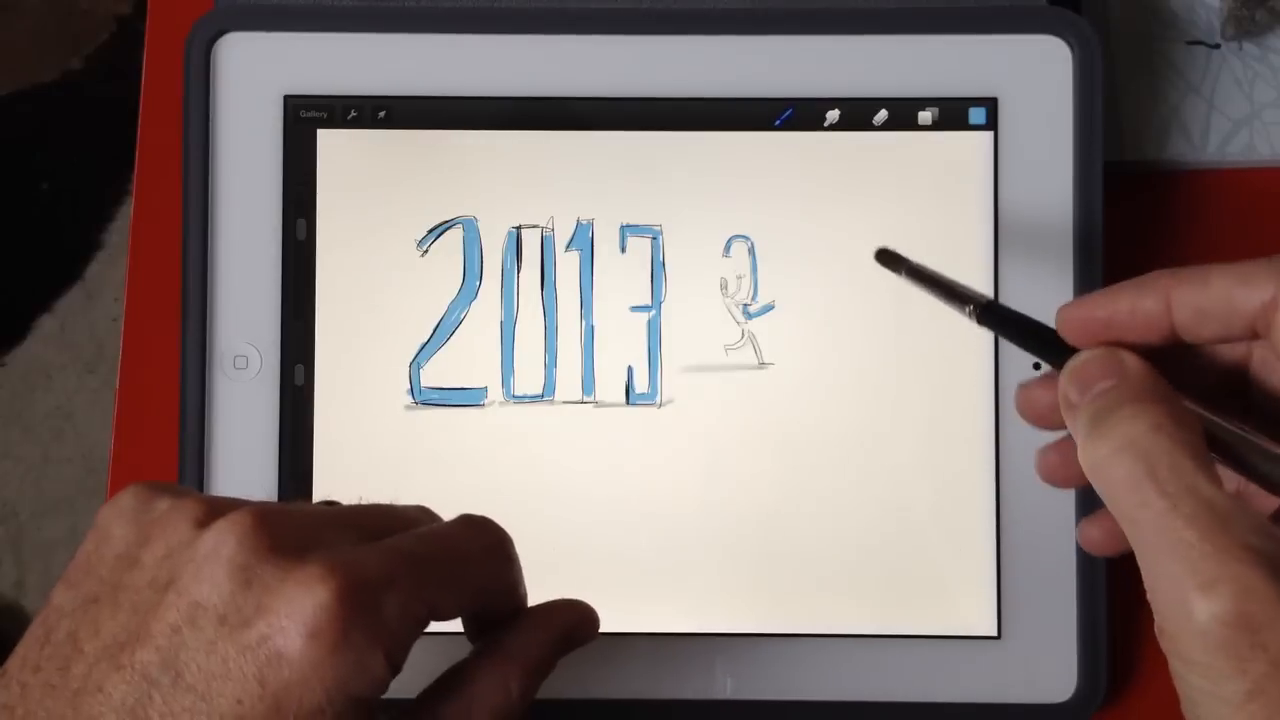
{"action": "mouse_move", "coordinate": [900, 330]}
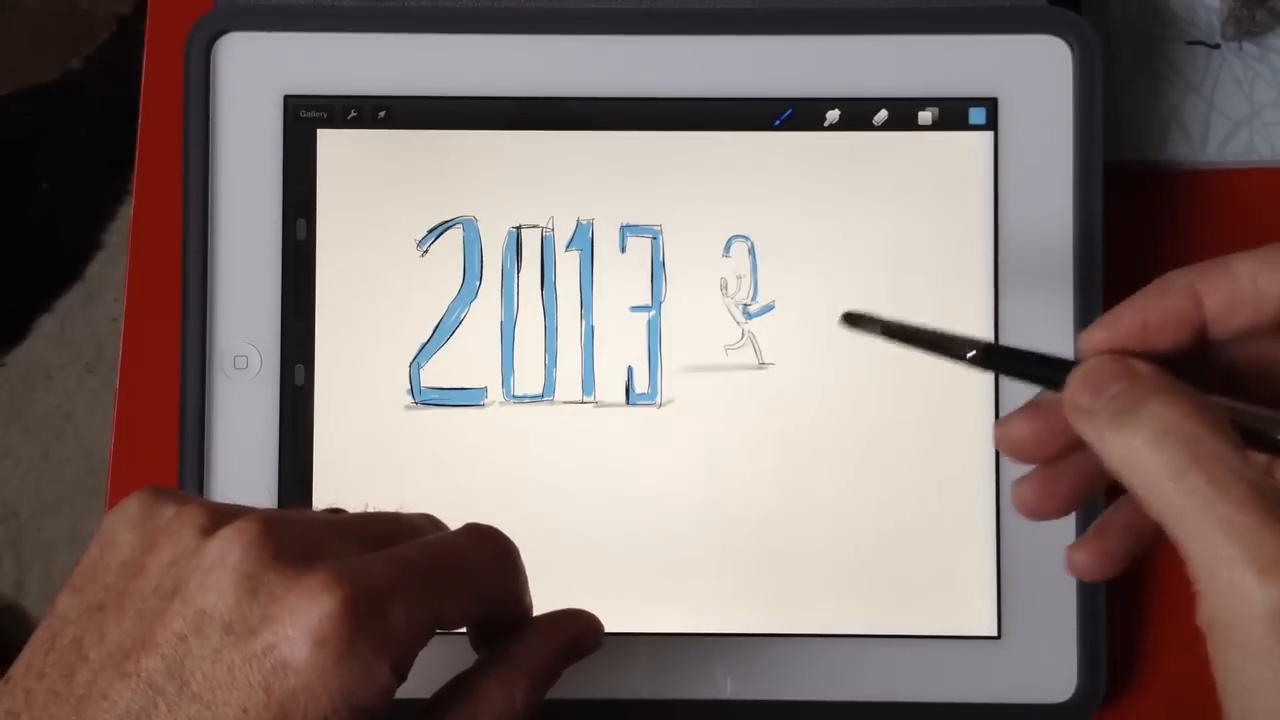